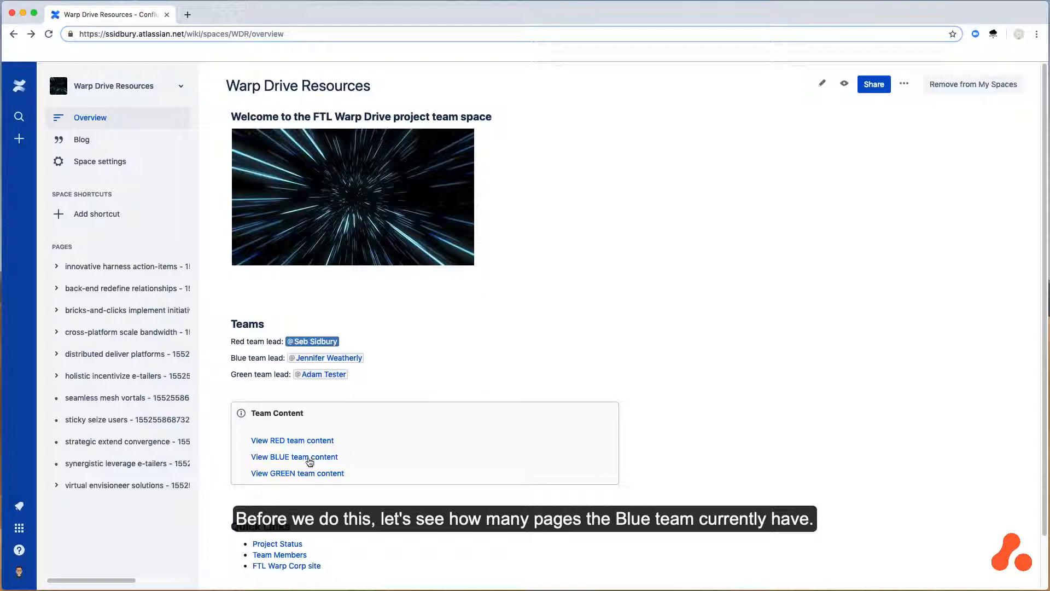
# Open the 'View BLUE team content' link in a new browser tab
pyautogui.rightClick(293, 456)
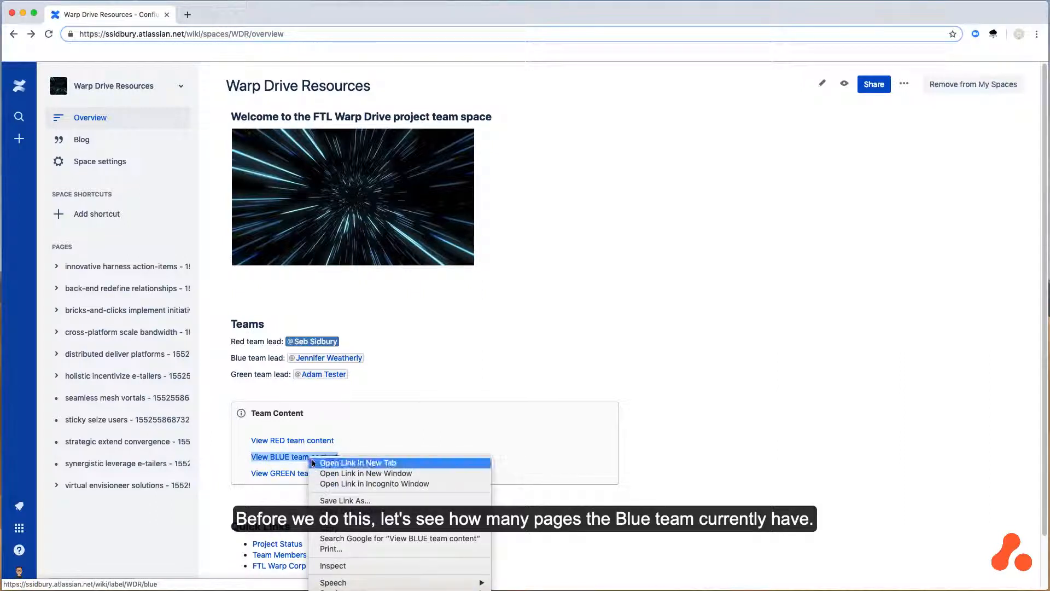
pyautogui.click(358, 462)
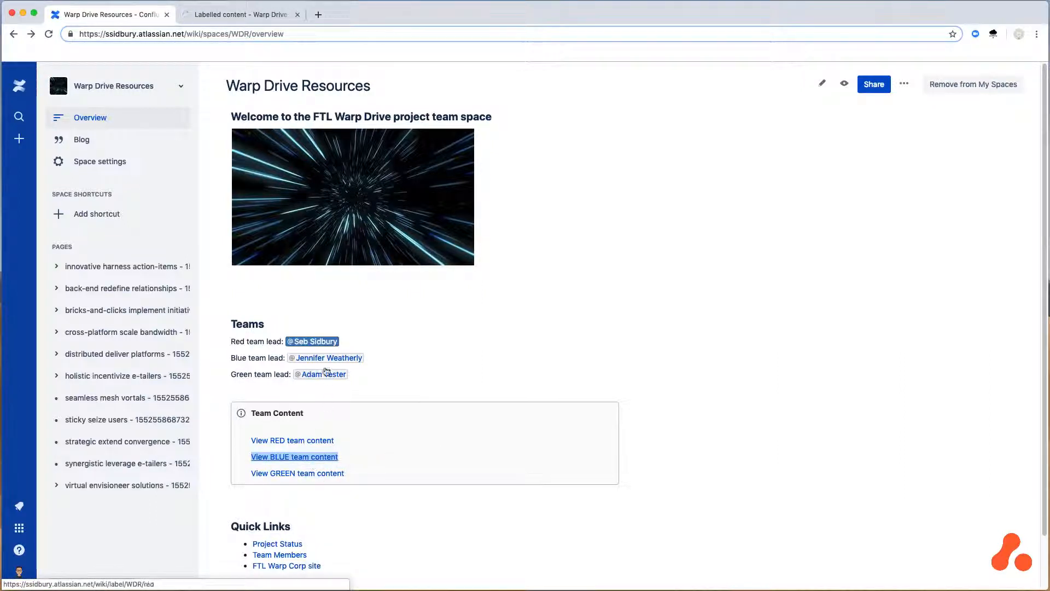
pyautogui.click(293, 456)
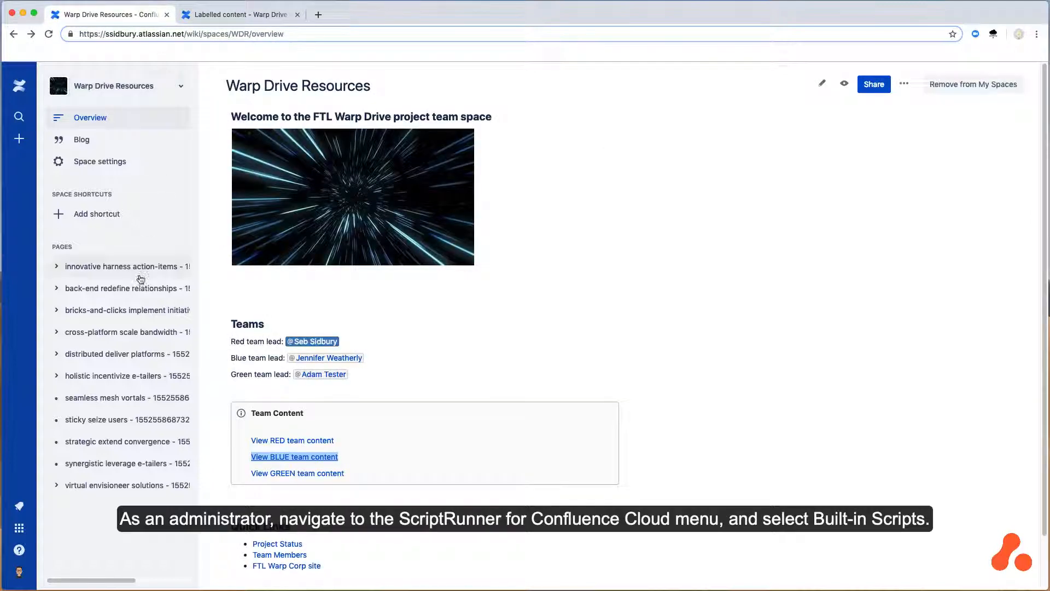
# Go to Settings and show ScriptRunner's Built-in Scripts page
pyautogui.click(20, 573)
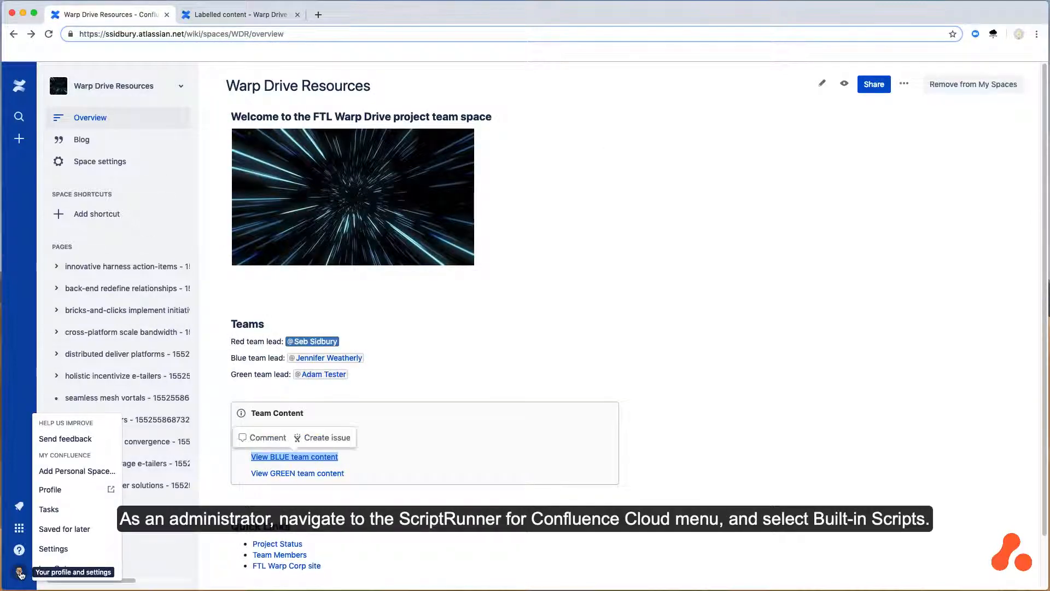
pyautogui.click(54, 548)
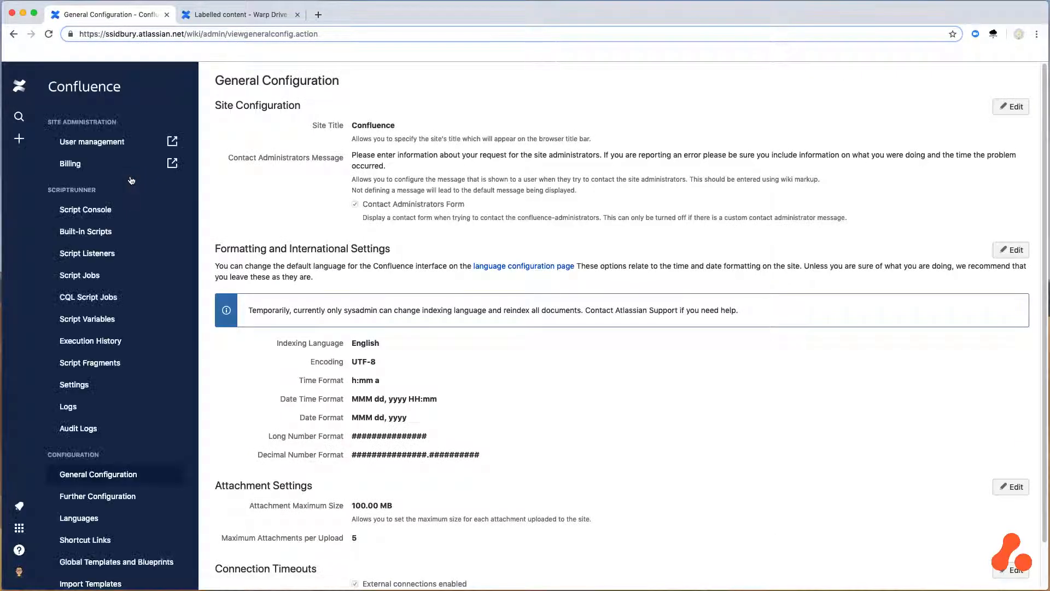
pyautogui.moveTo(86, 231)
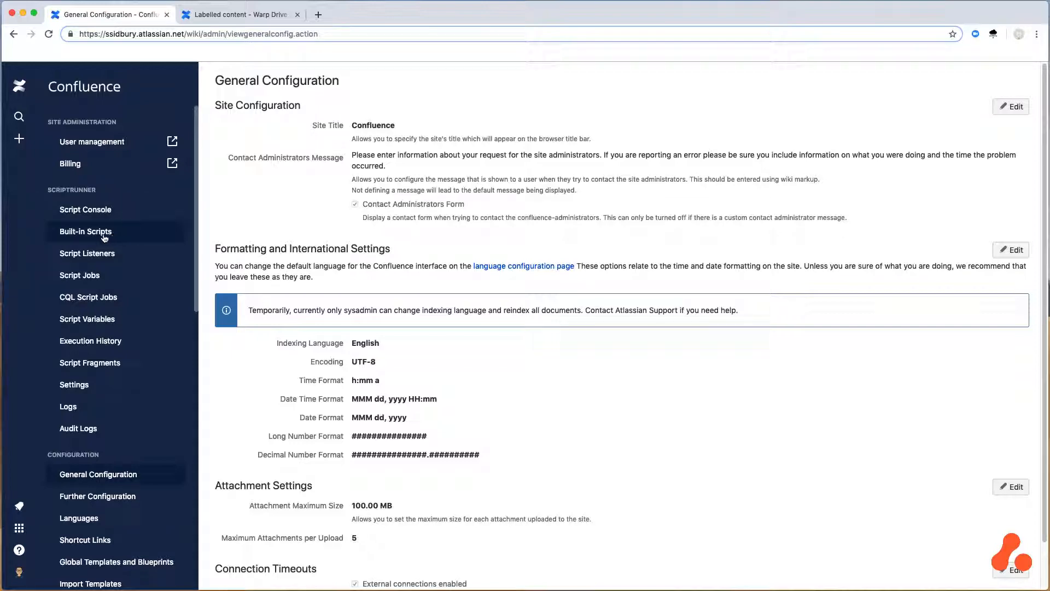
pyautogui.click(86, 231)
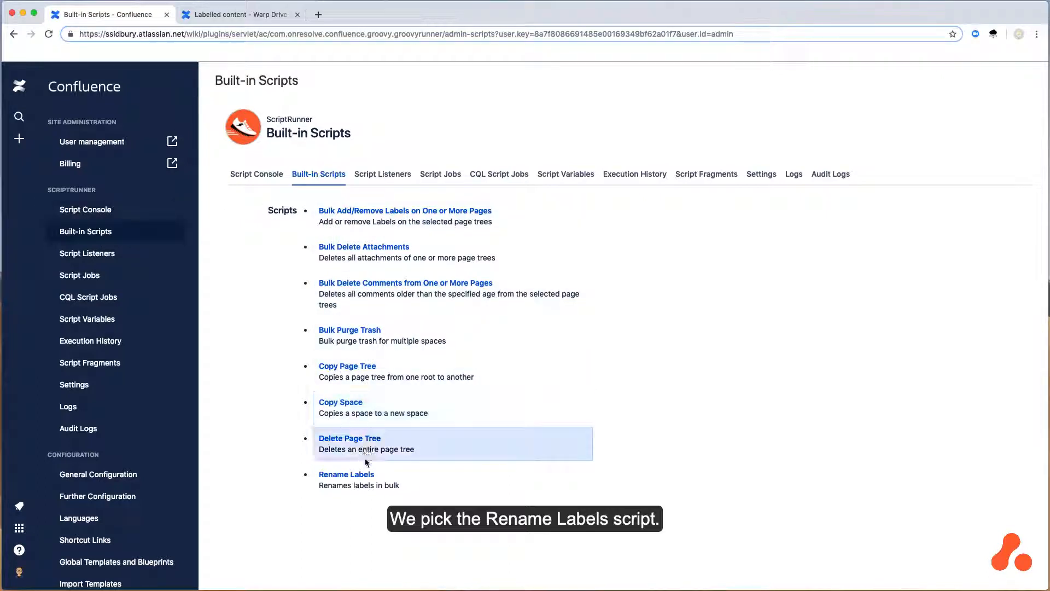
# Choose the Rename Labels script and select the Warp Drive Resources space
pyautogui.click(347, 474)
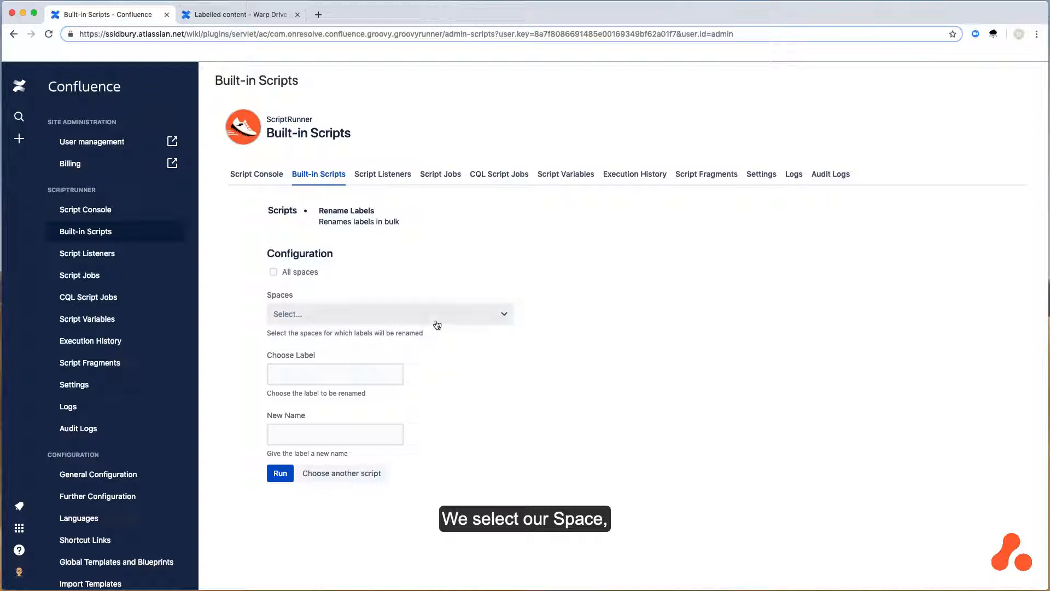
pyautogui.write('wa')
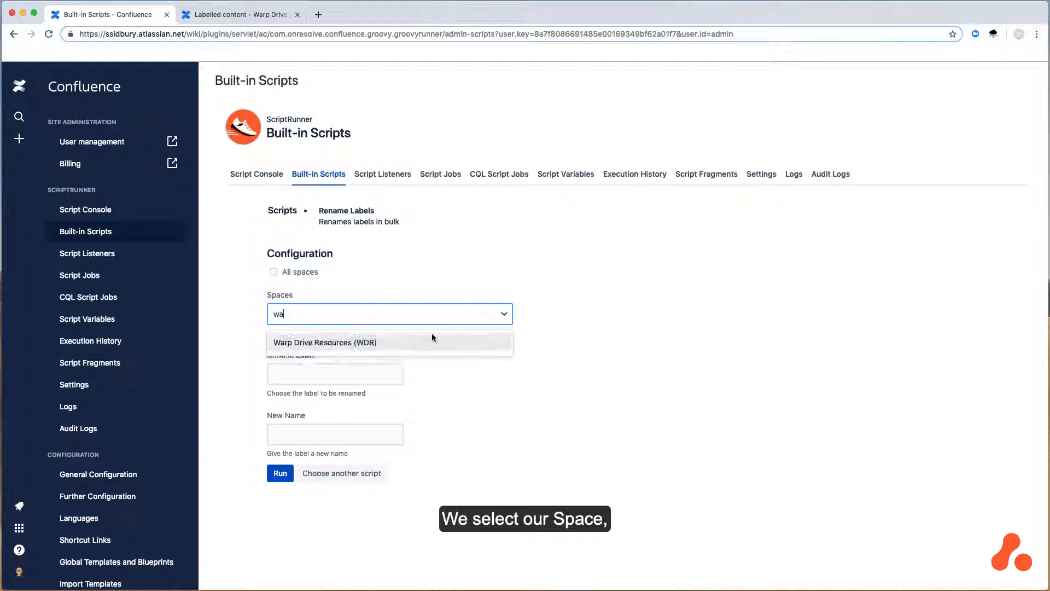
pyautogui.click(325, 342)
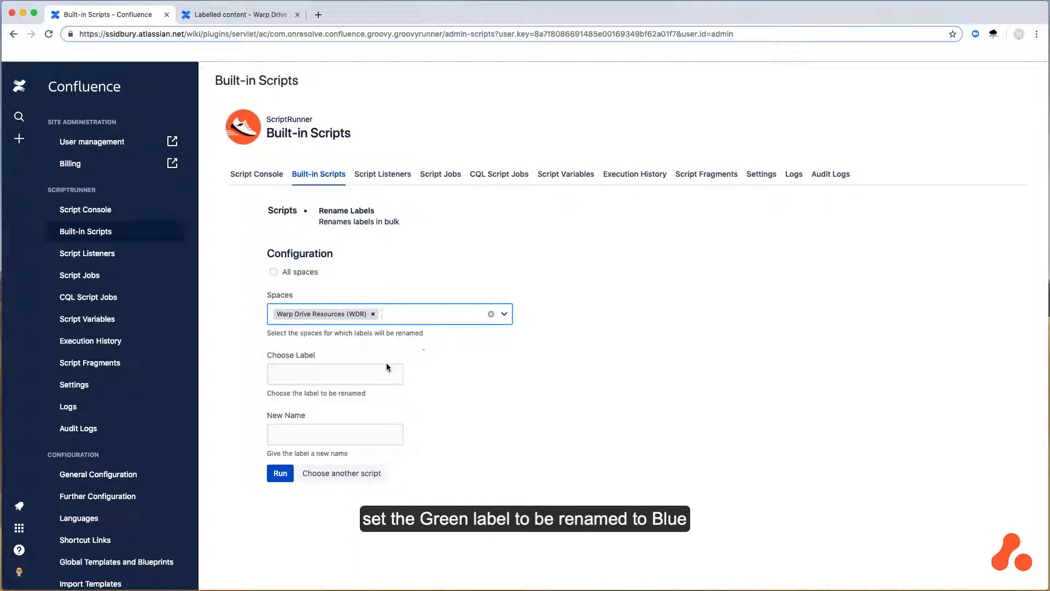
# Run the rename from 'green' to 'blue' and return to the blue-labelled content tab
pyautogui.write('gr')
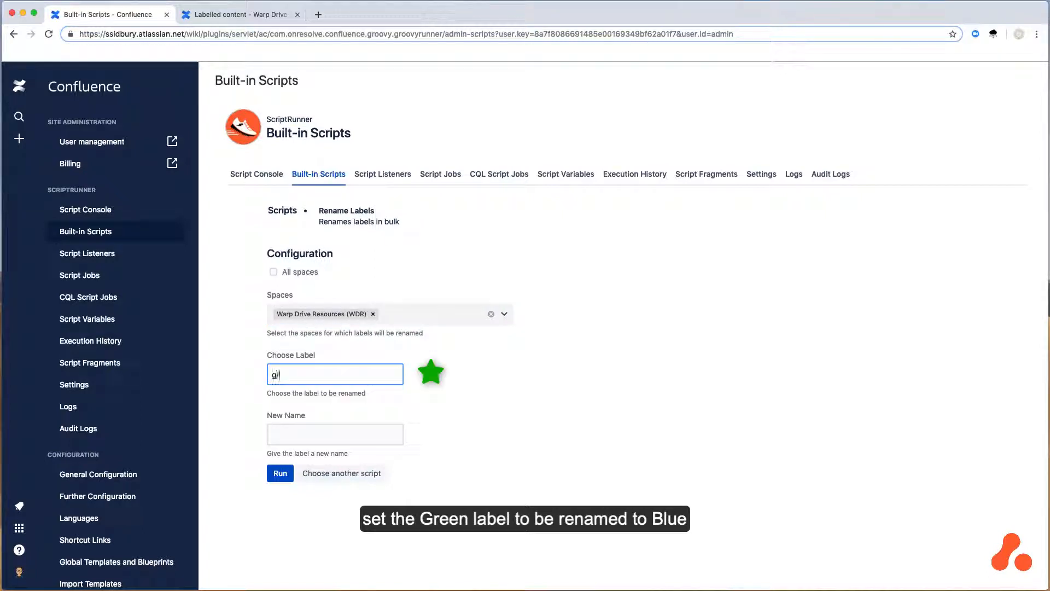
pyautogui.write('blue')
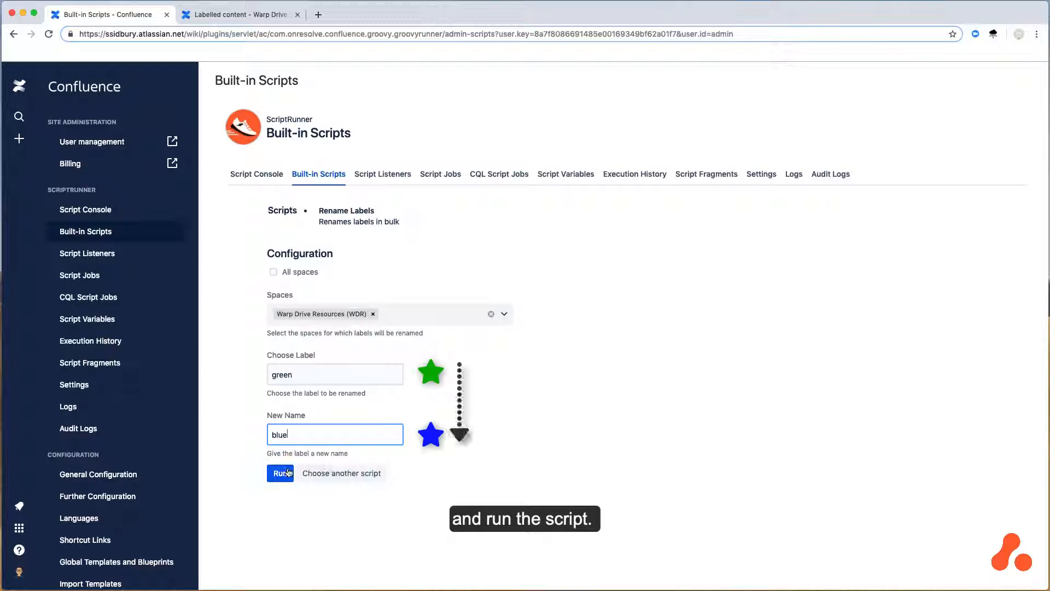
pyautogui.click(280, 472)
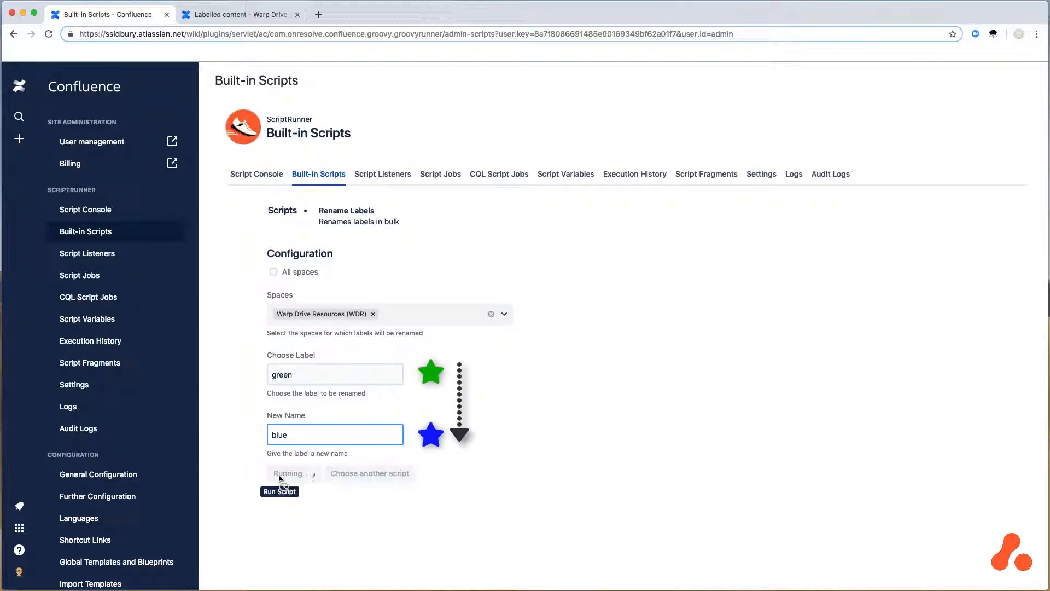
pyautogui.click(279, 472)
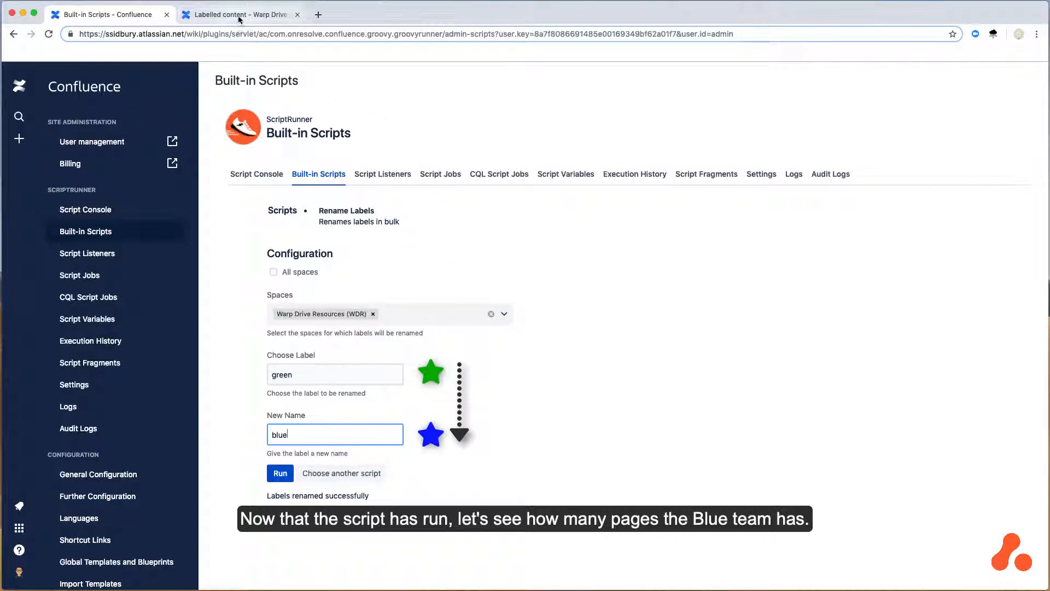
pyautogui.click(241, 14)
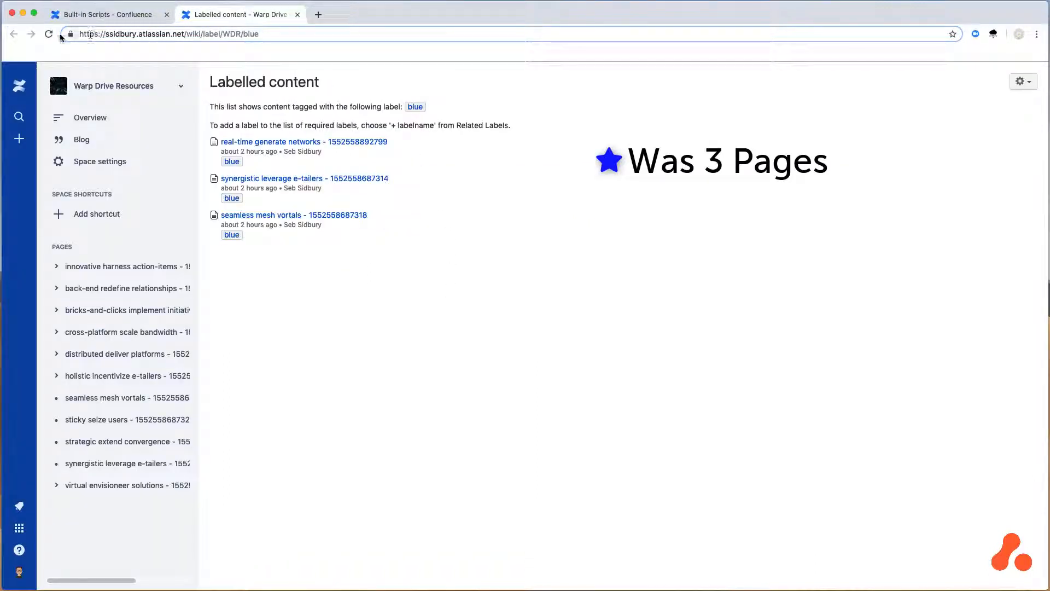